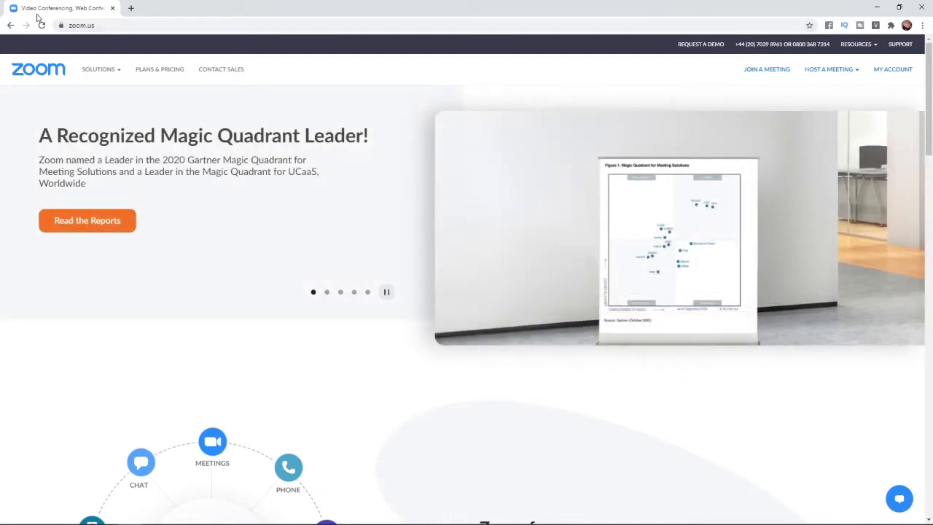
pyautogui.moveTo(104, 40)
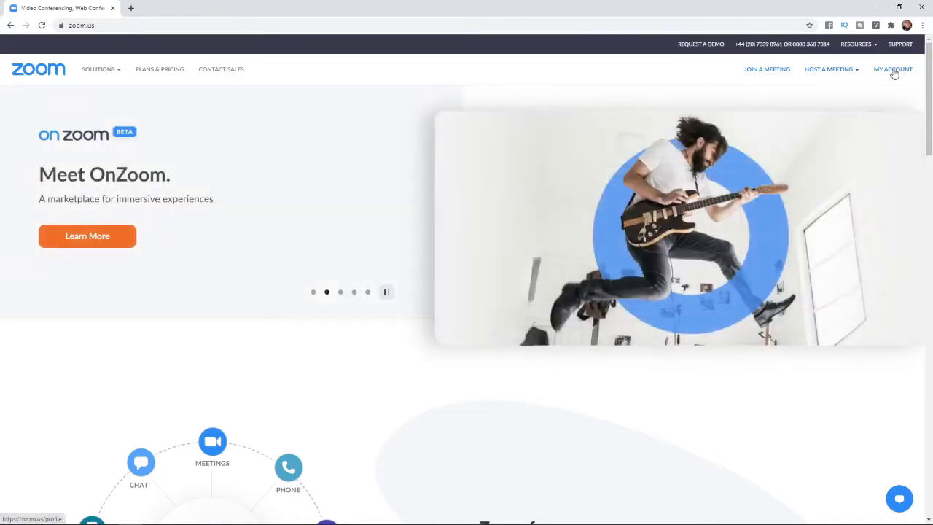
# From My Account profile, request 'Sign Me Out From All Devices' to show its confirmation.
pyautogui.click(892, 69)
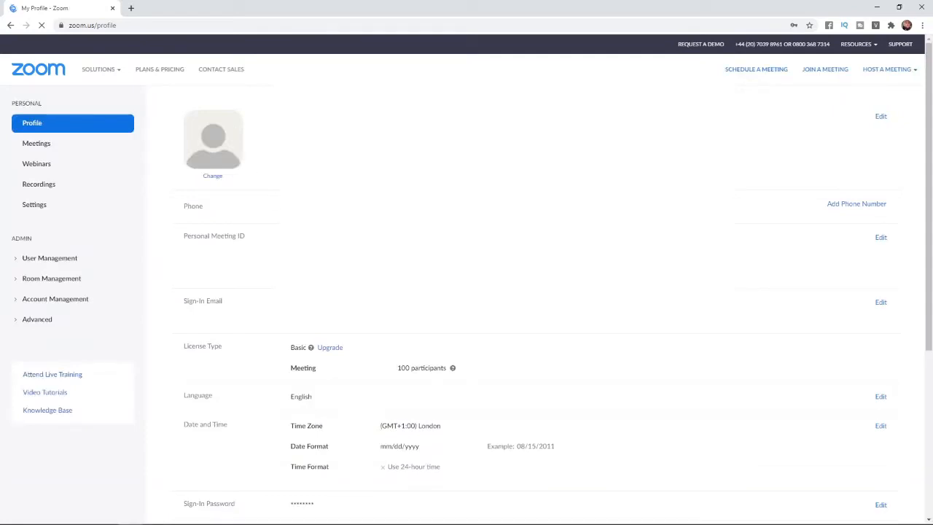
pyautogui.scroll(-3)
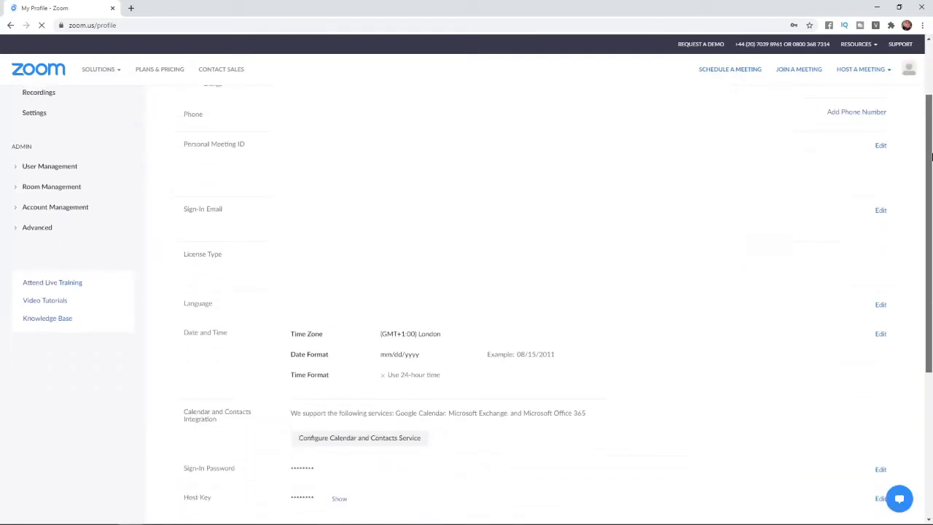
pyautogui.scroll(-3)
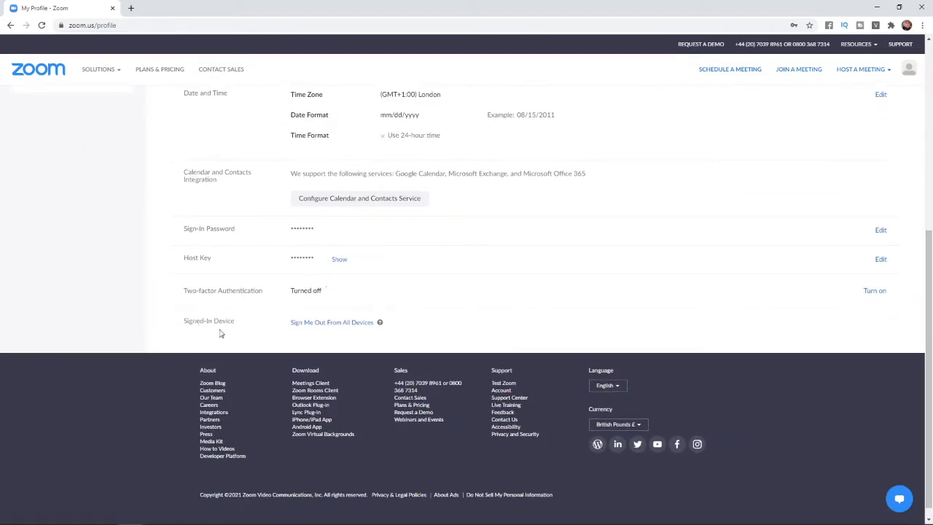
pyautogui.moveTo(332, 322)
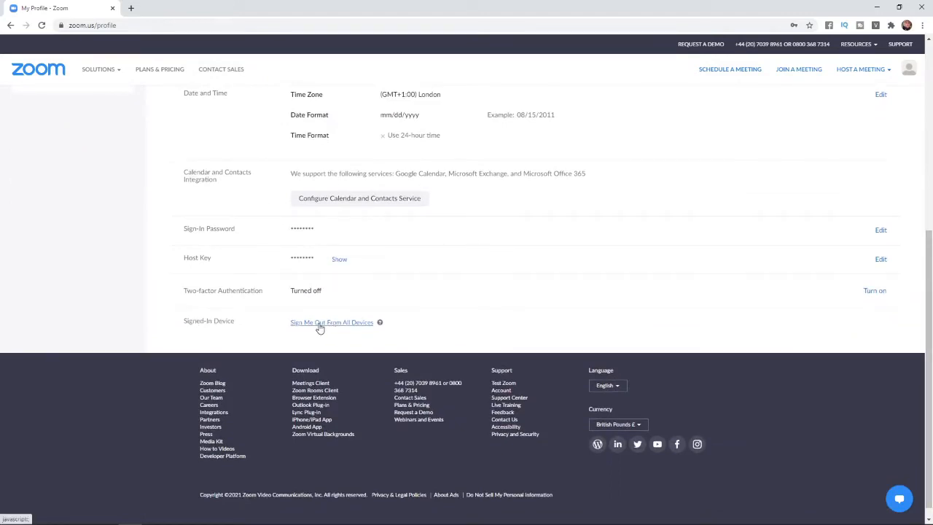
pyautogui.moveTo(306, 326)
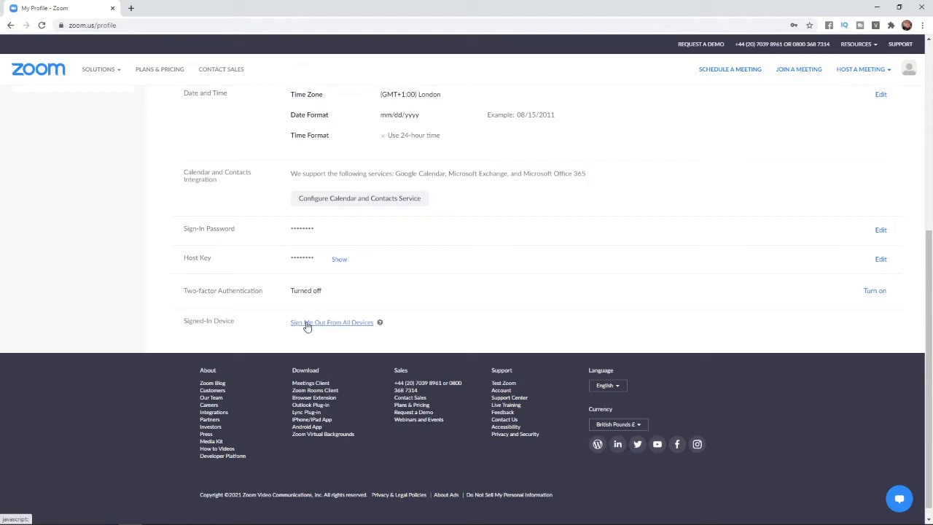
pyautogui.click(332, 322)
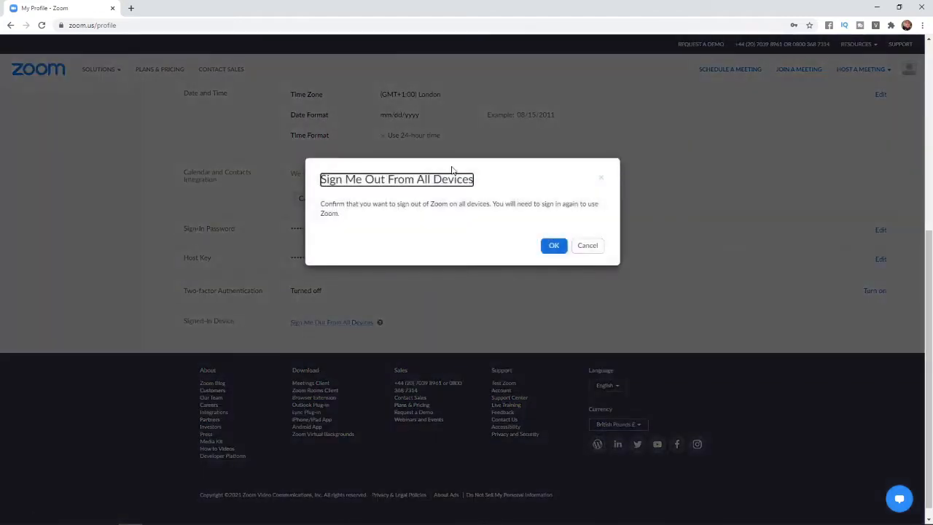